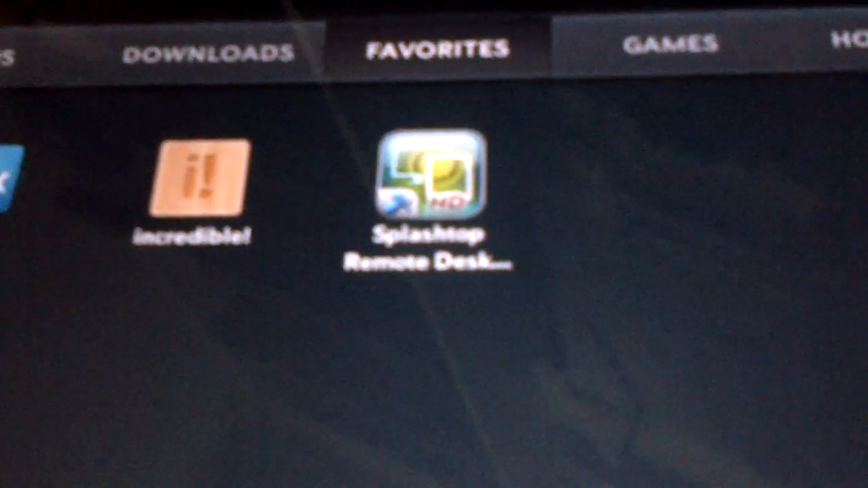
Launch Splashtop Remote Desktop from the launcher to reach its main connection screen
click(428, 177)
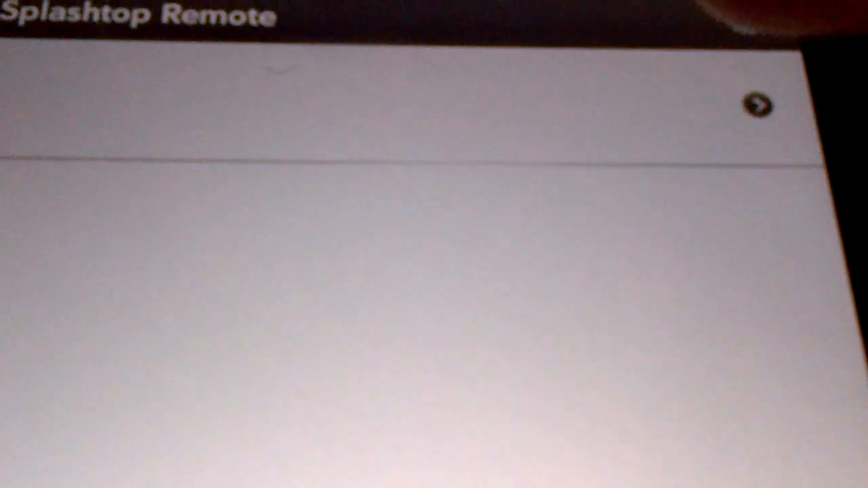